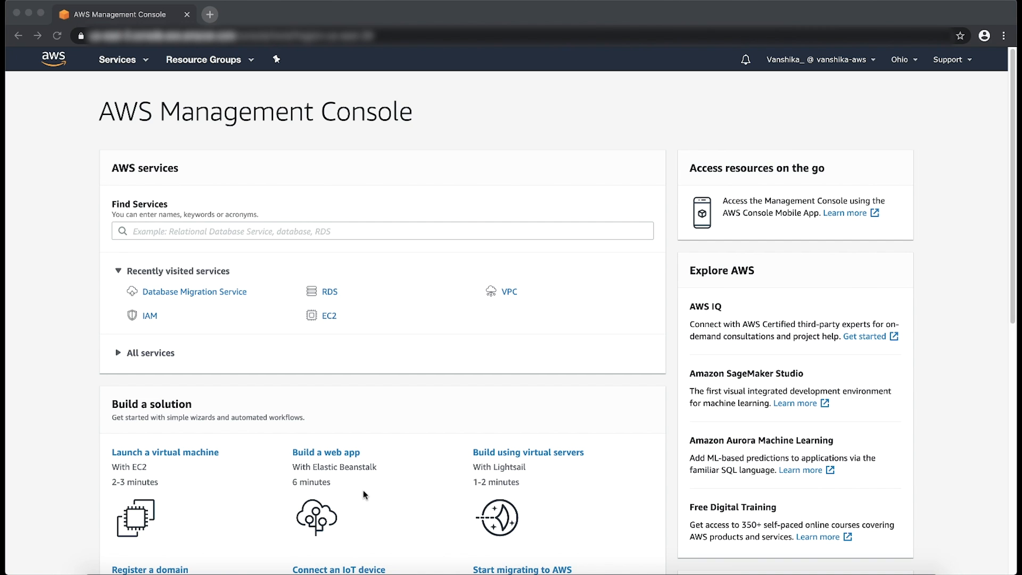
- Search the AWS services for "data migra" to find Database Migration Service
click(382, 231)
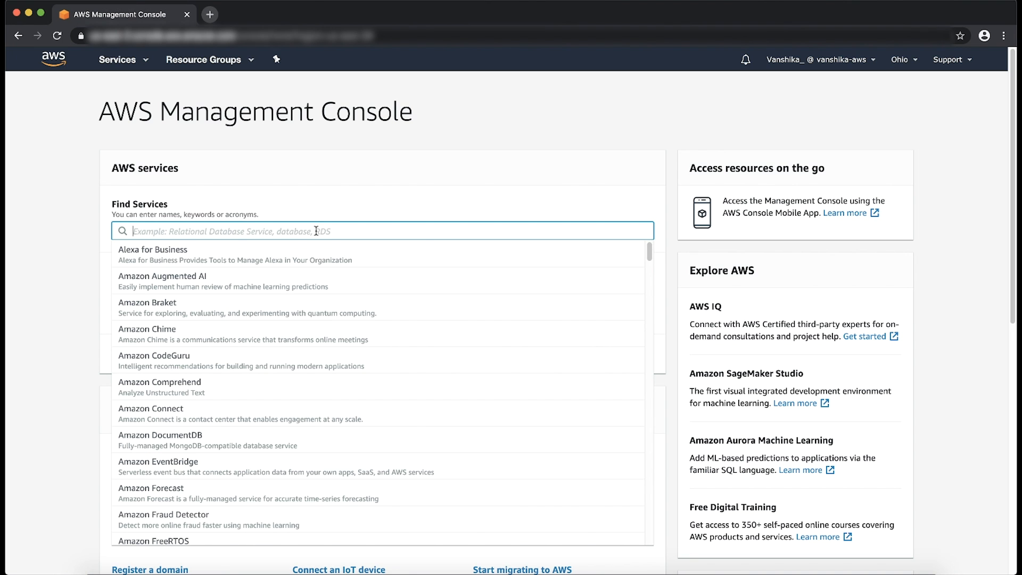
text(data)
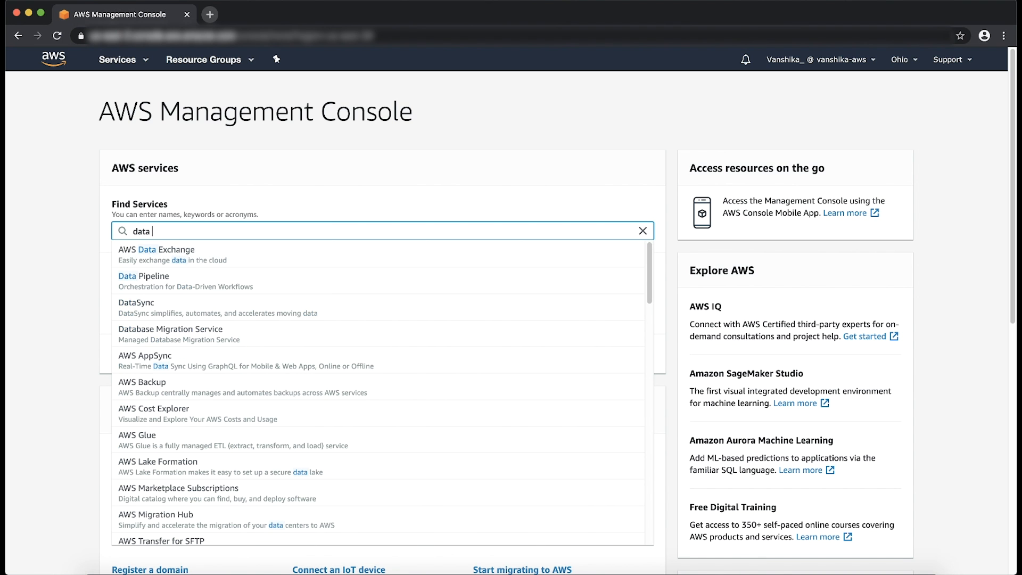
text(migra)
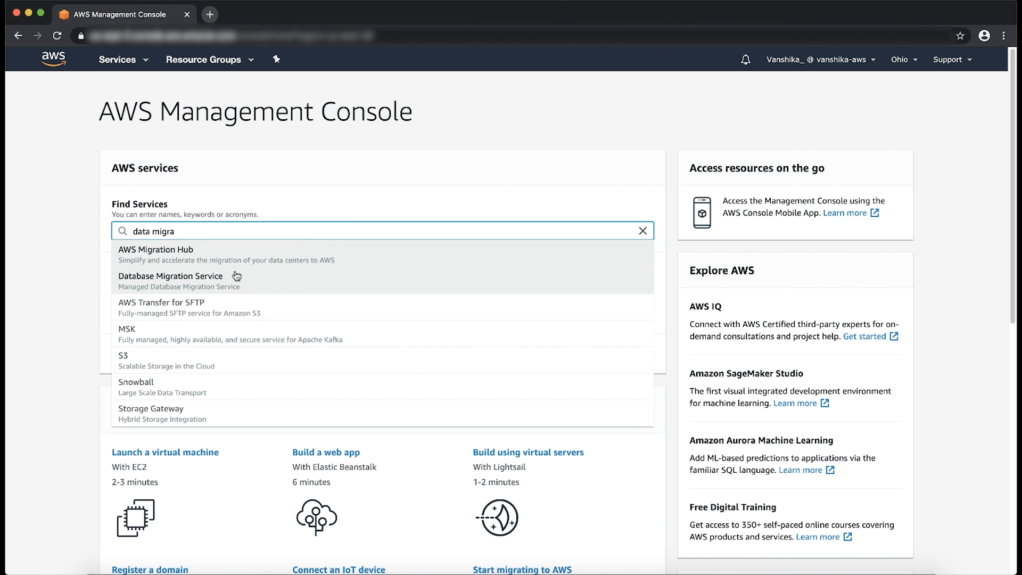
- Open Database Migration Service and show its Replication instances list
click(170, 276)
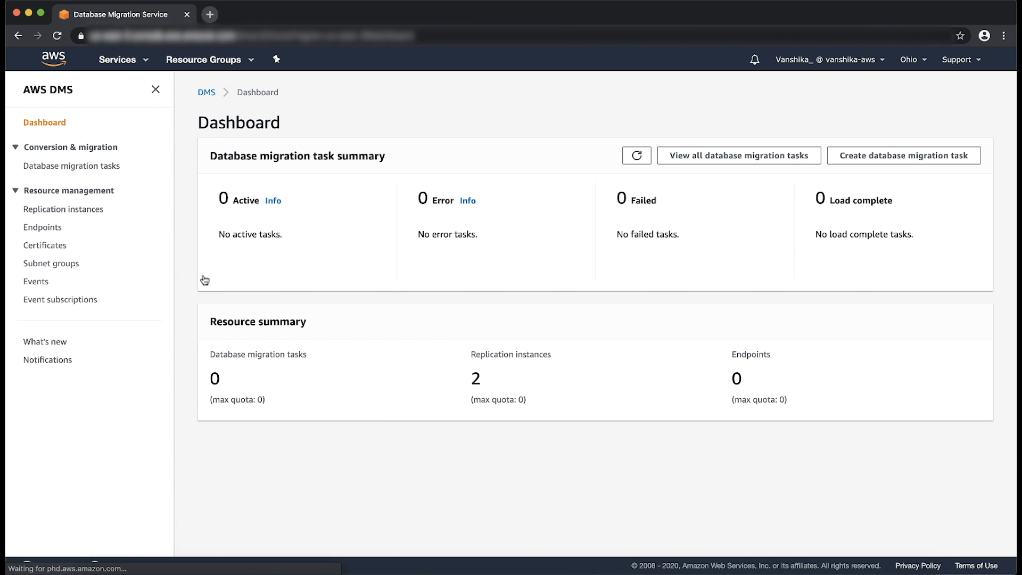
click(637, 155)
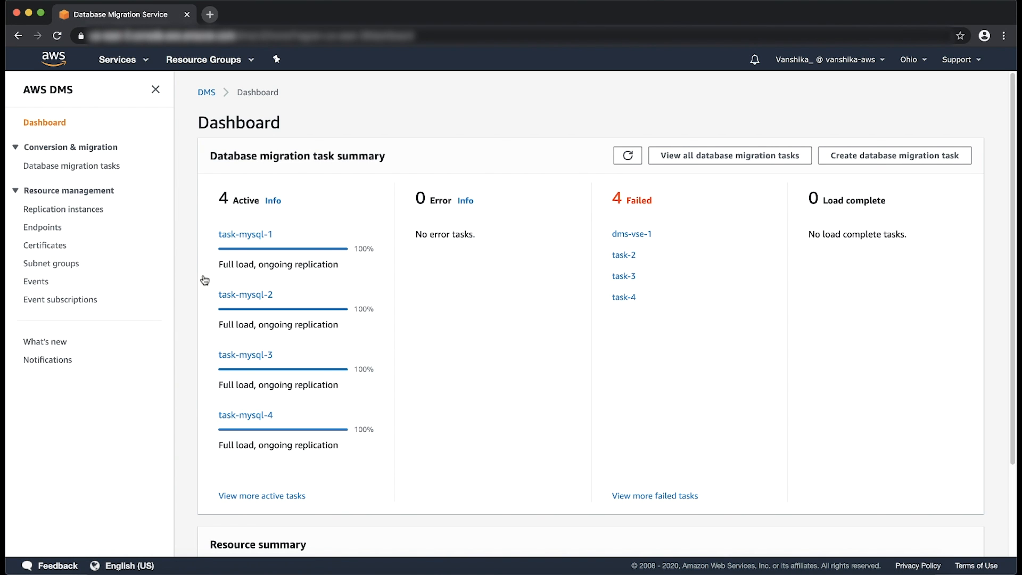
mouse_move(63, 208)
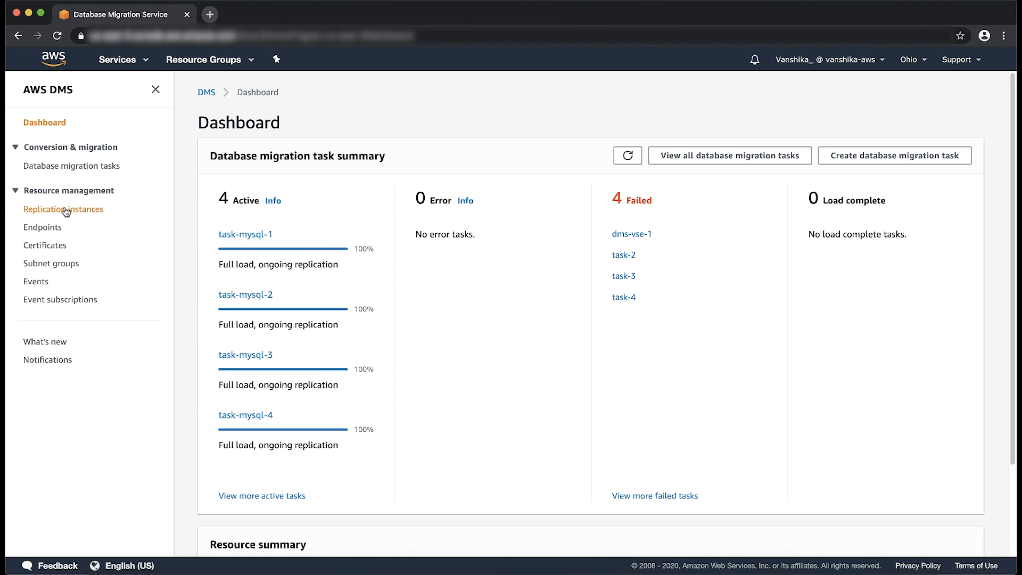
click(64, 209)
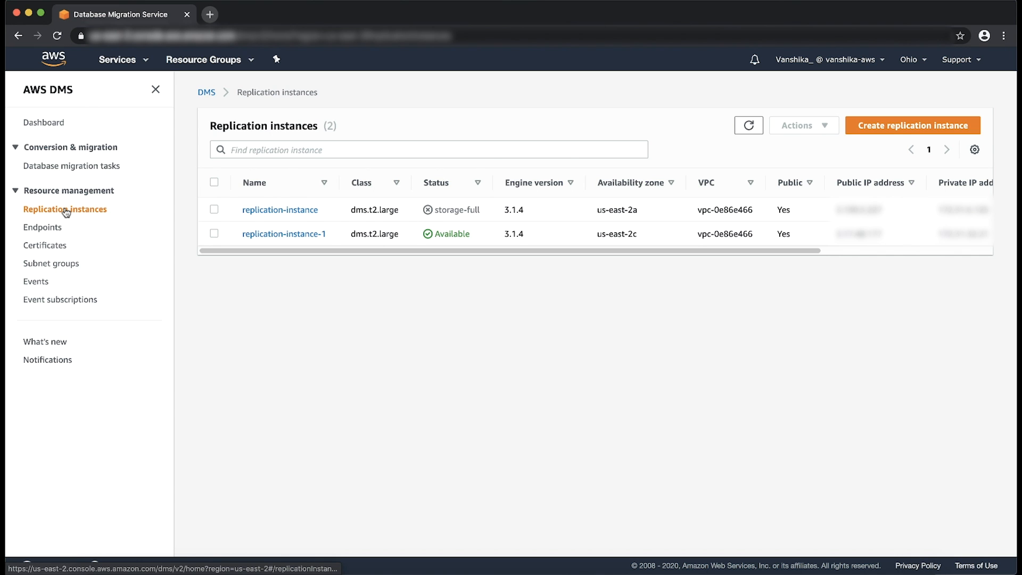
mouse_move(283, 234)
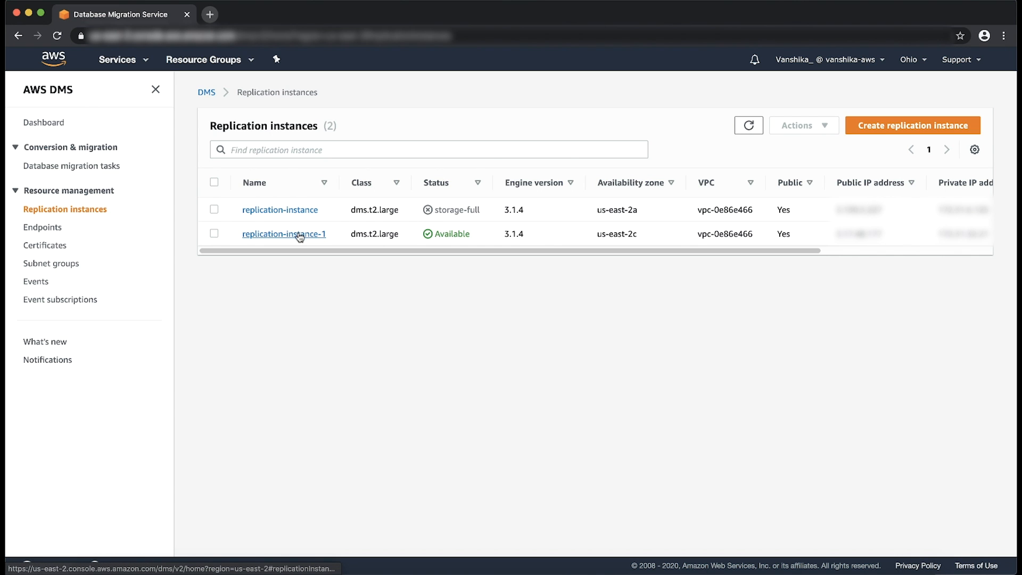
- Open replication-instance-1's Log management tab to view its four MySQL task logs
click(284, 233)
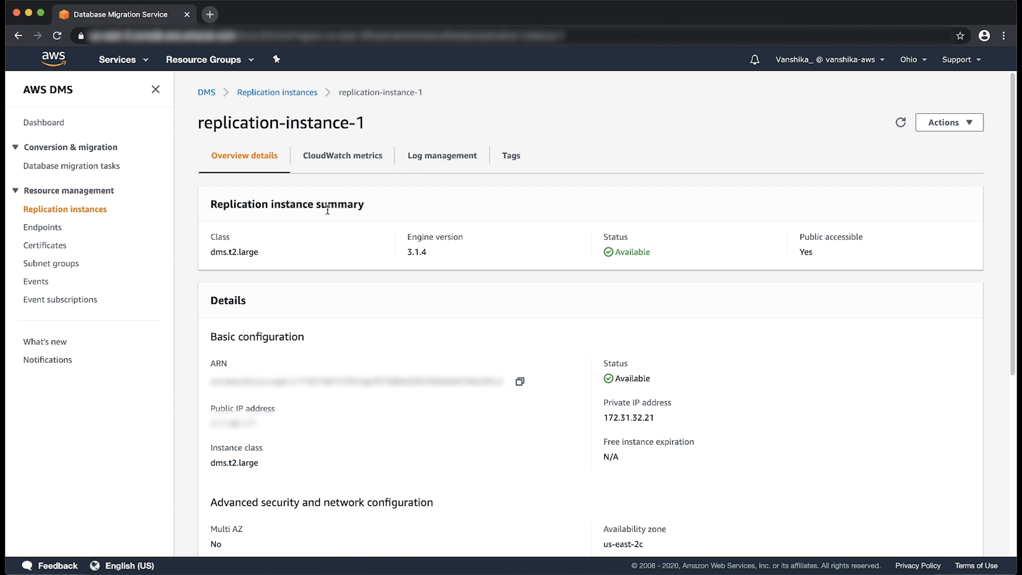
click(442, 155)
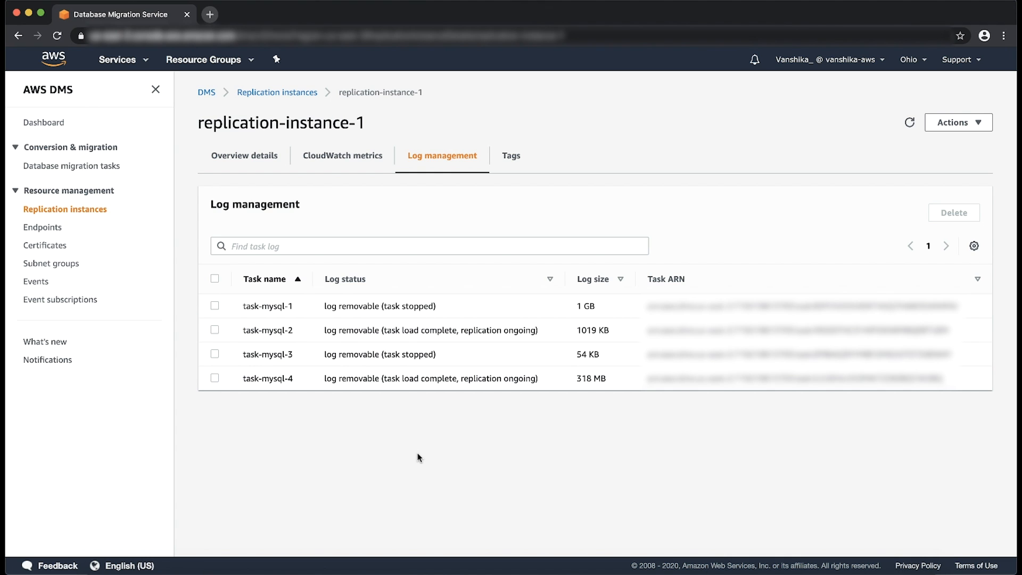
- Delete task-mysql-1 and task-mysql-3 logs, confirm remaining logs, and return to instances
double_click(409, 305)
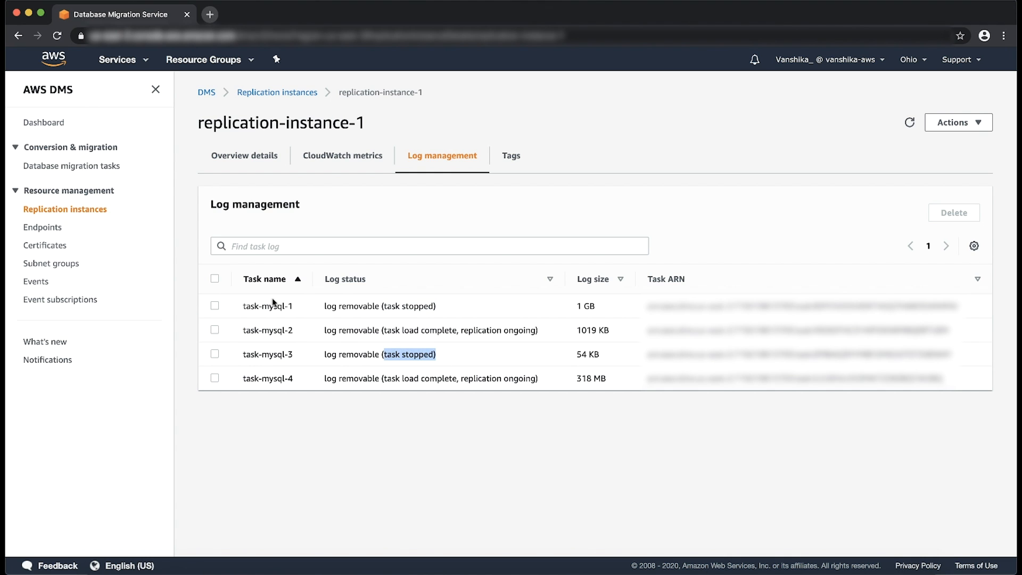
click(215, 354)
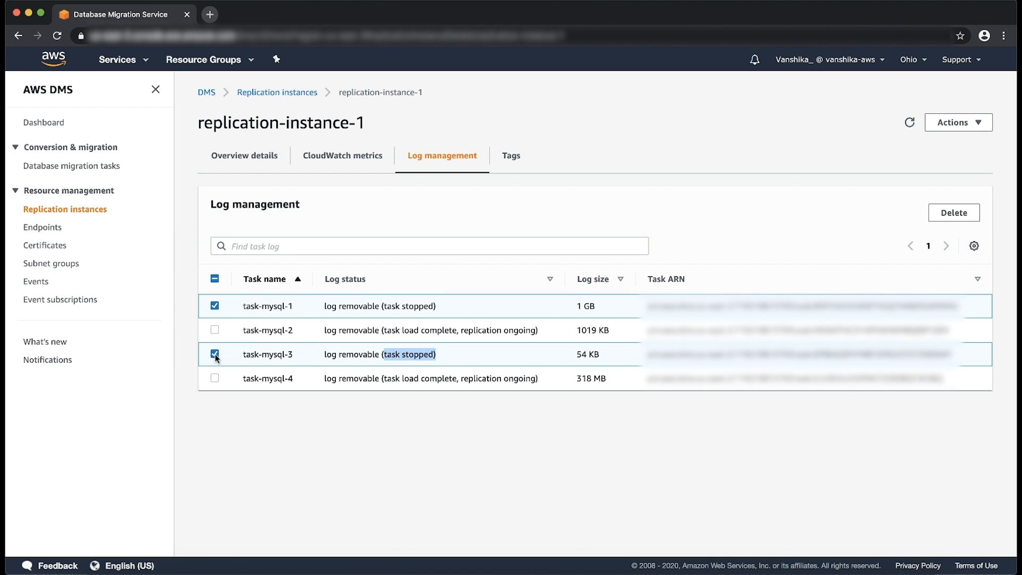
click(952, 212)
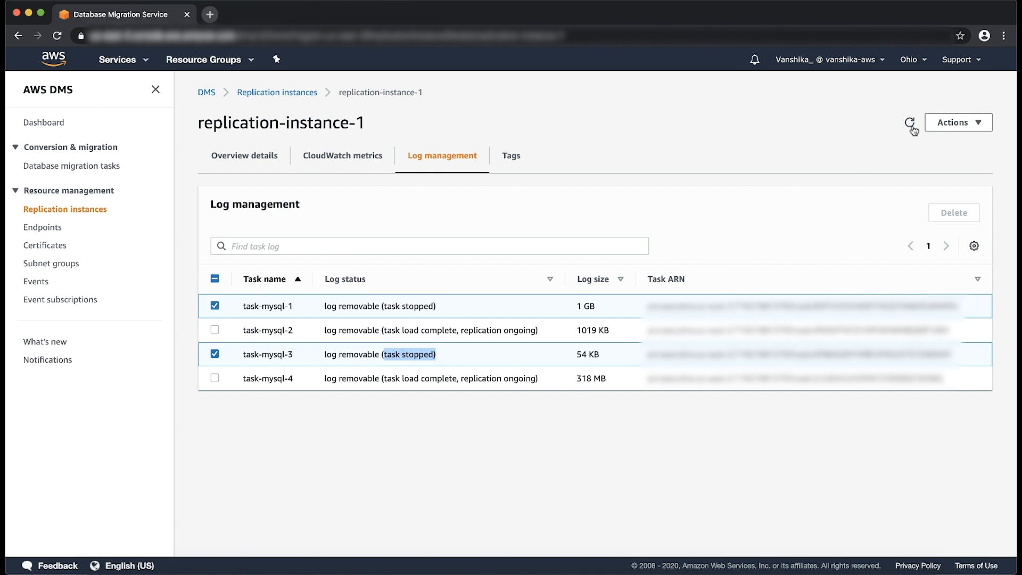
click(244, 155)
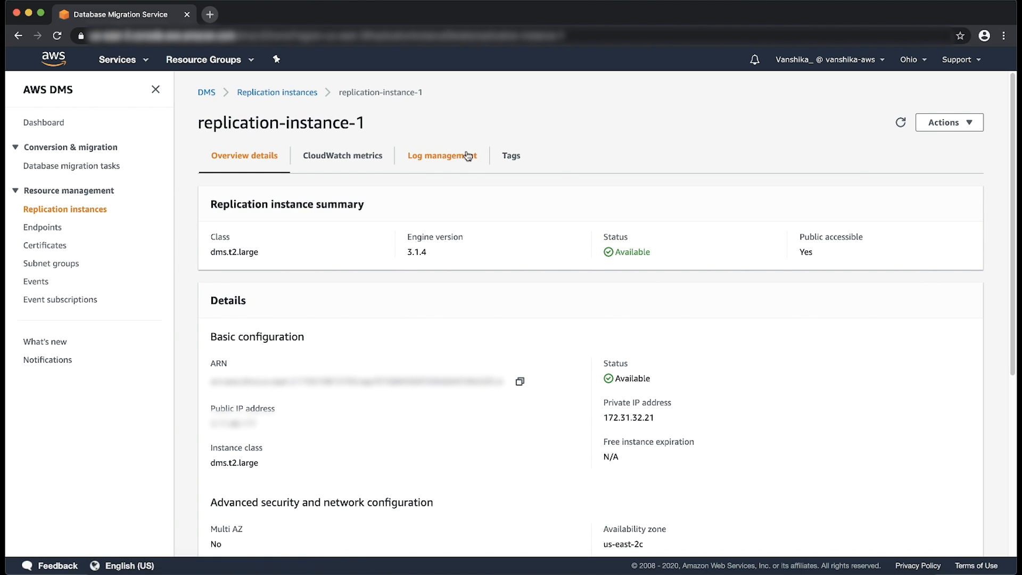
click(442, 154)
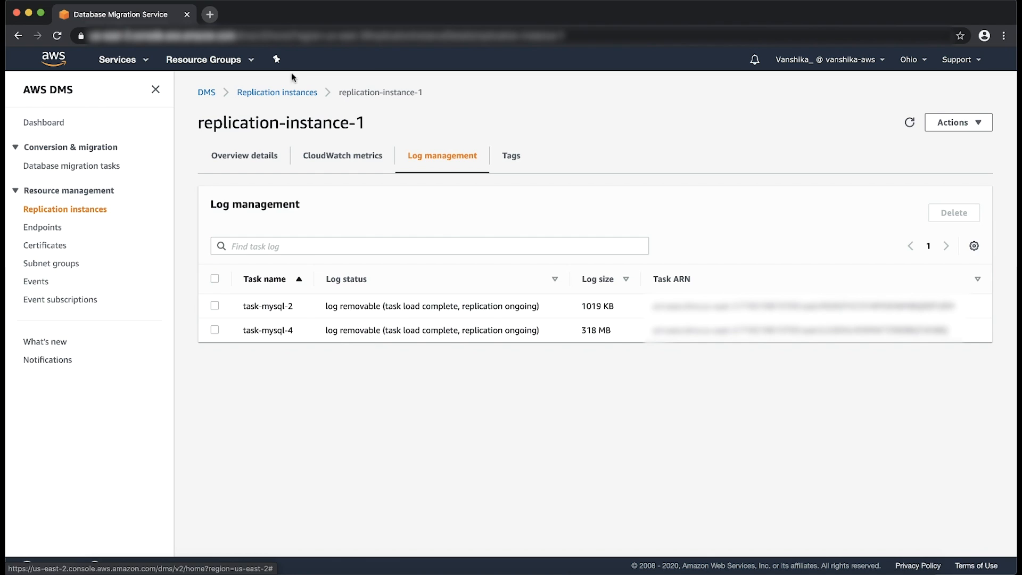
click(276, 92)
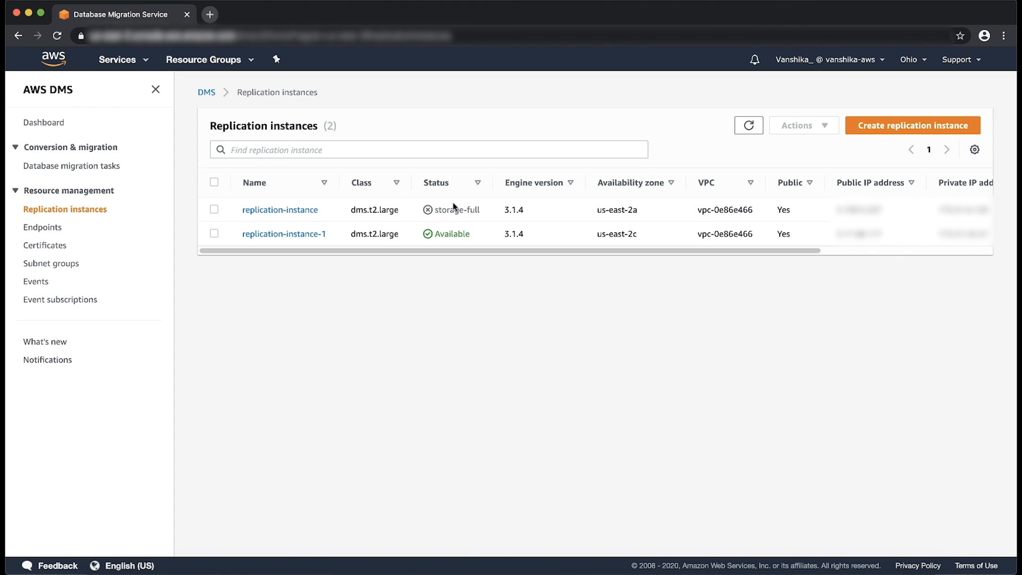
mouse_move(172, 367)
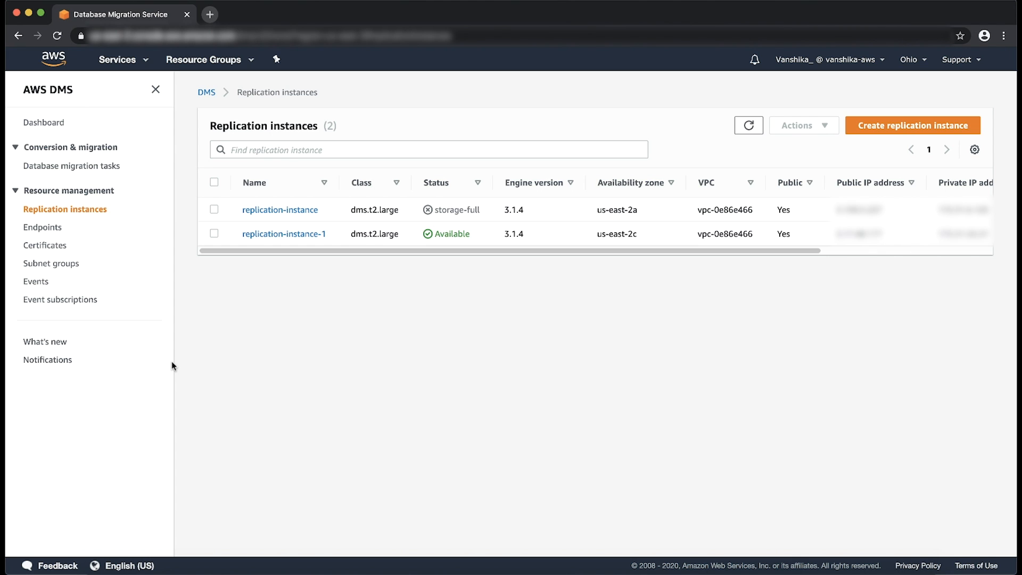
mouse_move(211, 215)
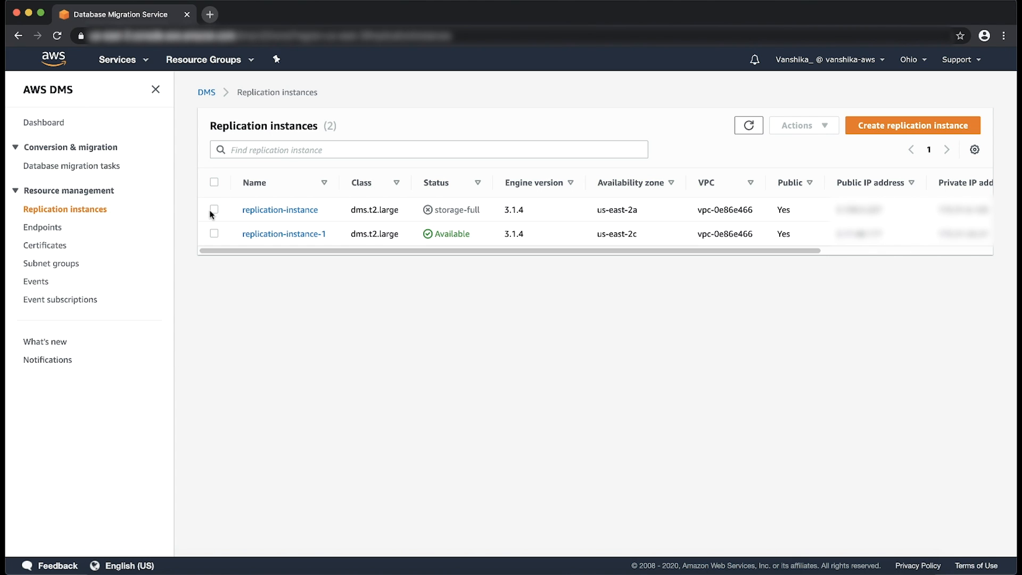
- Select the storage-full replication-instance in the Replication instances list
click(214, 209)
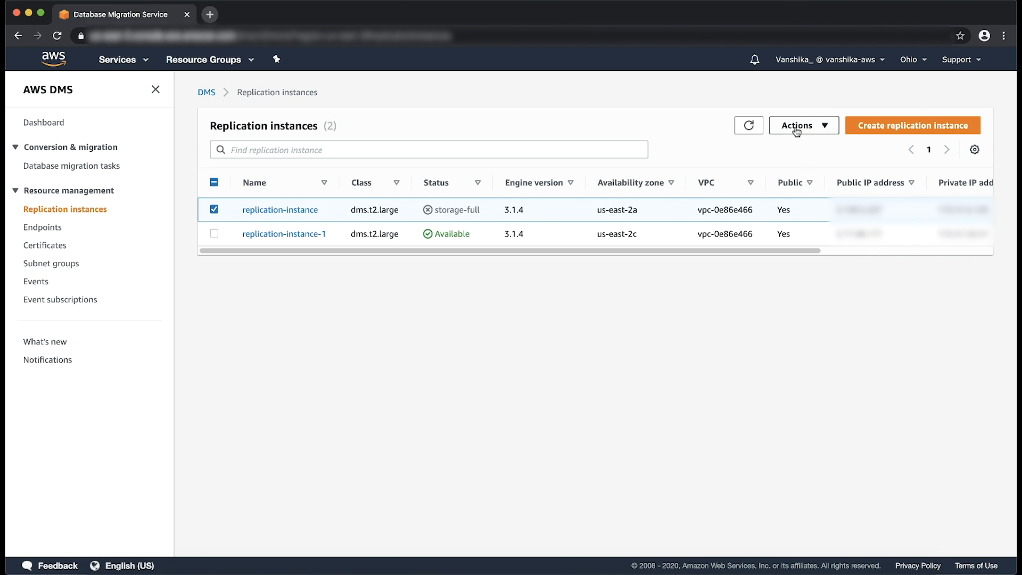
- Modify replication-instance to 10 GB allocated storage, applied immediately, and save
click(802, 125)
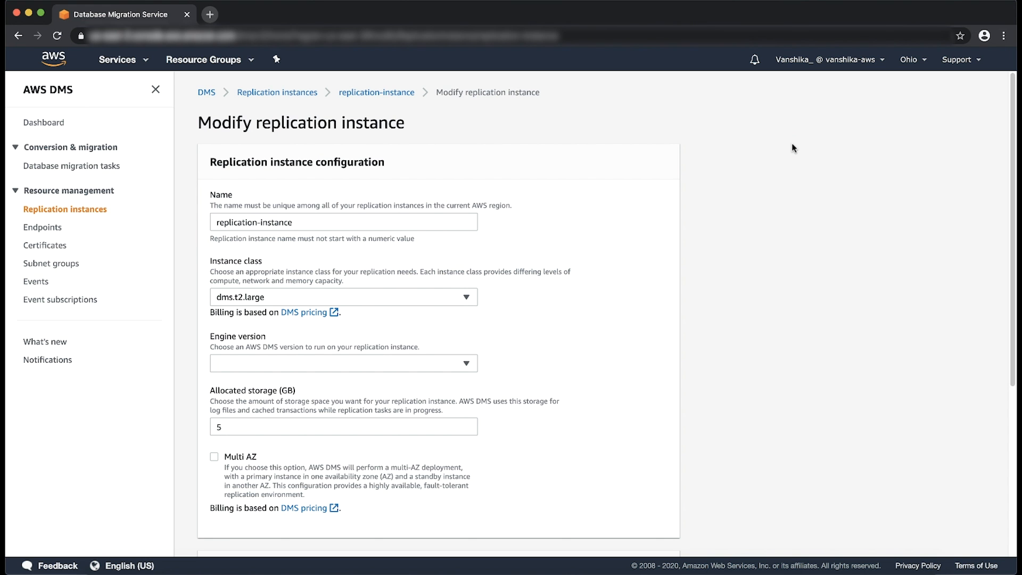
click(343, 426)
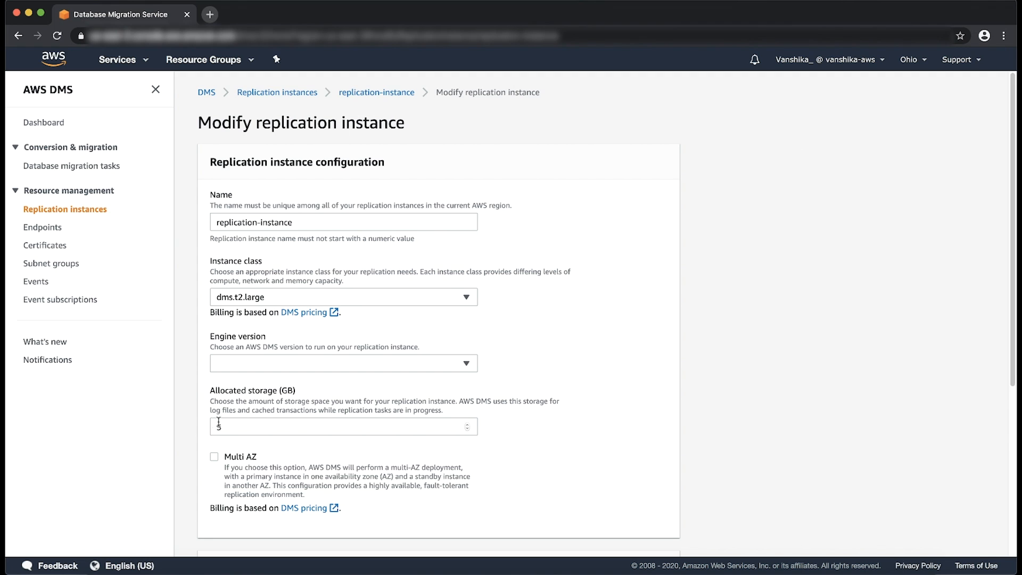
text(1)
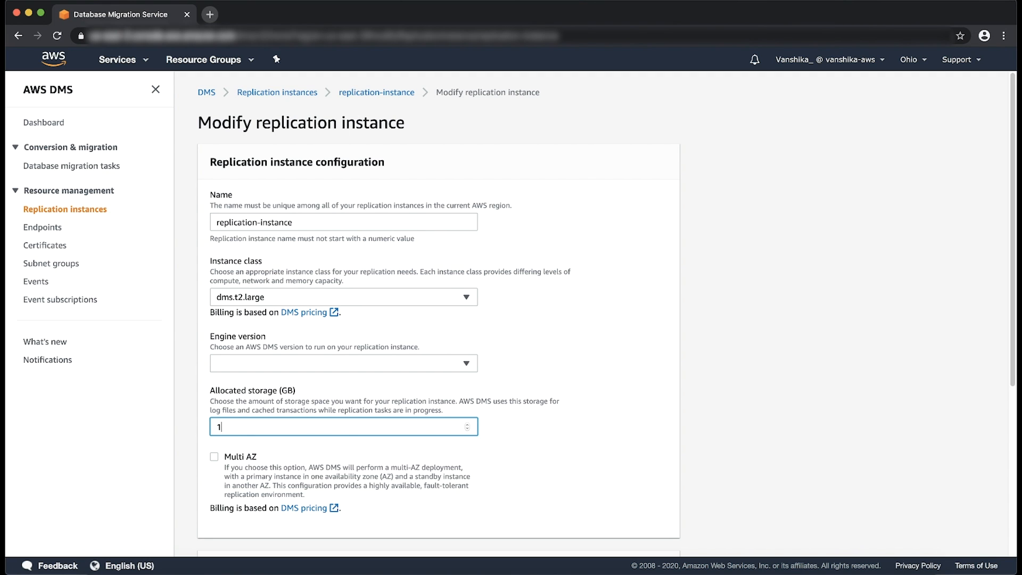
text(0)
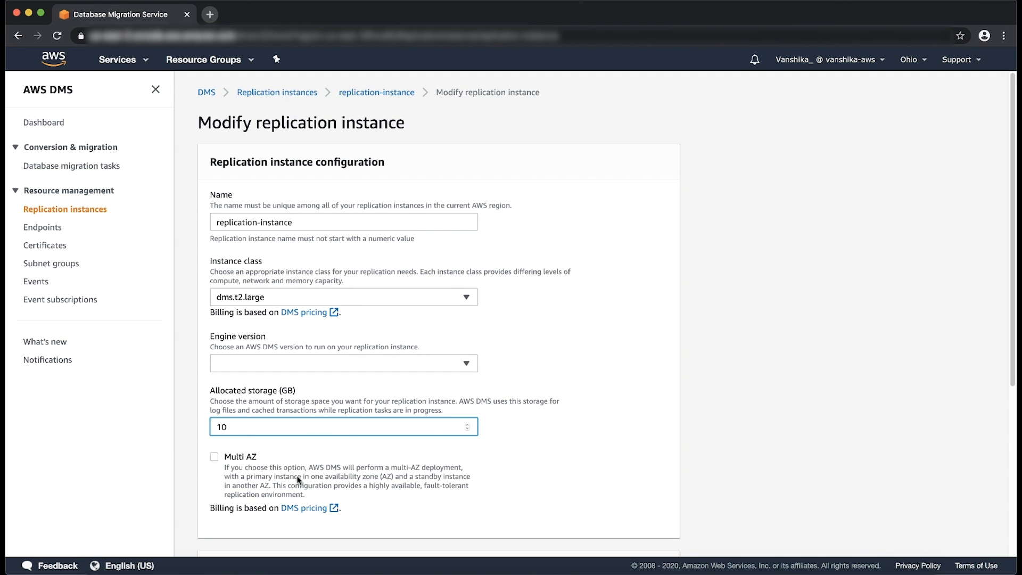
scroll(down, 3)
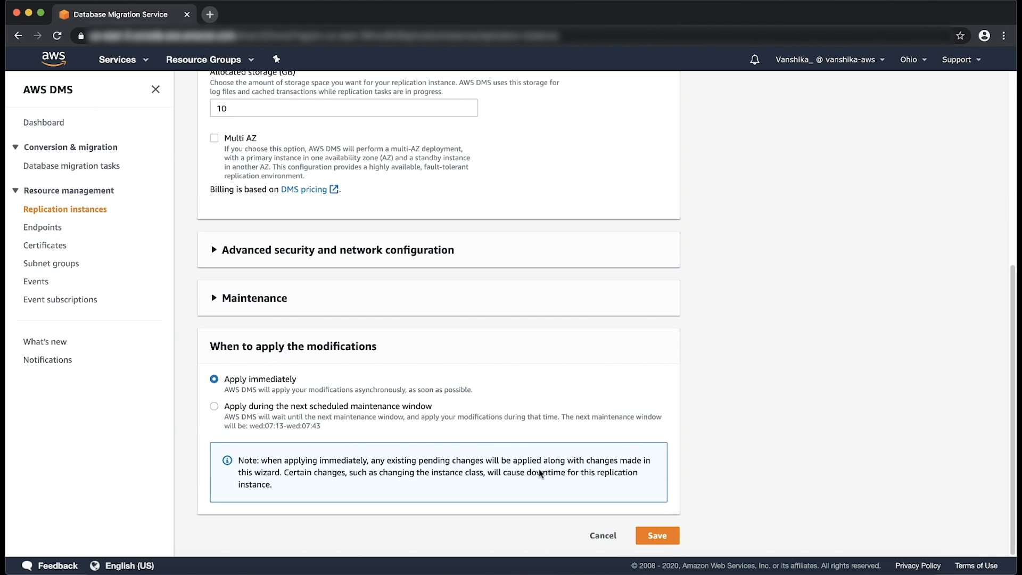
click(656, 535)
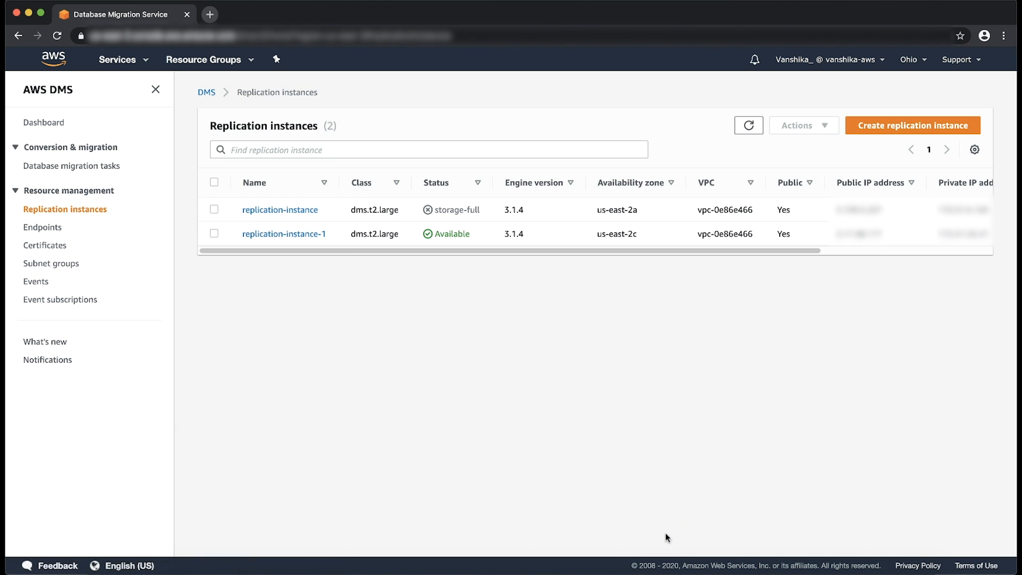